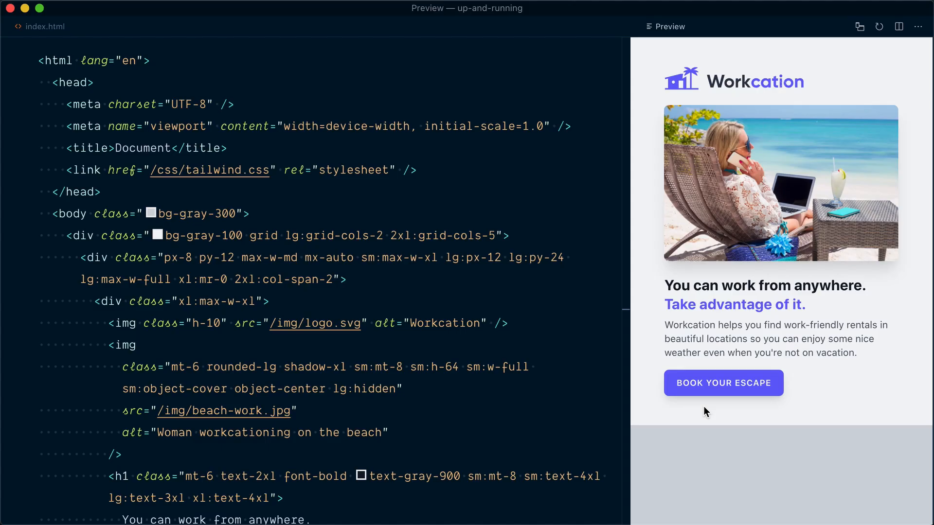
mouse_move(708, 393)
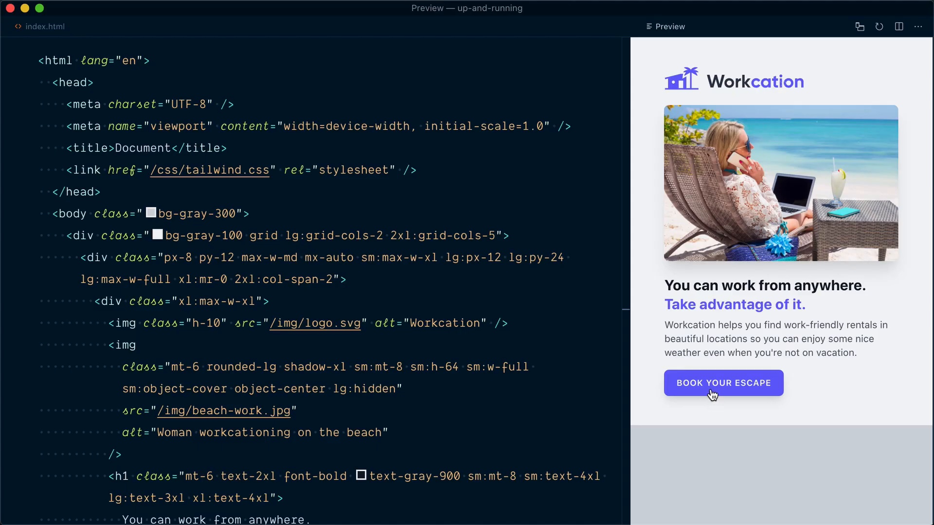
mouse_move(712, 410)
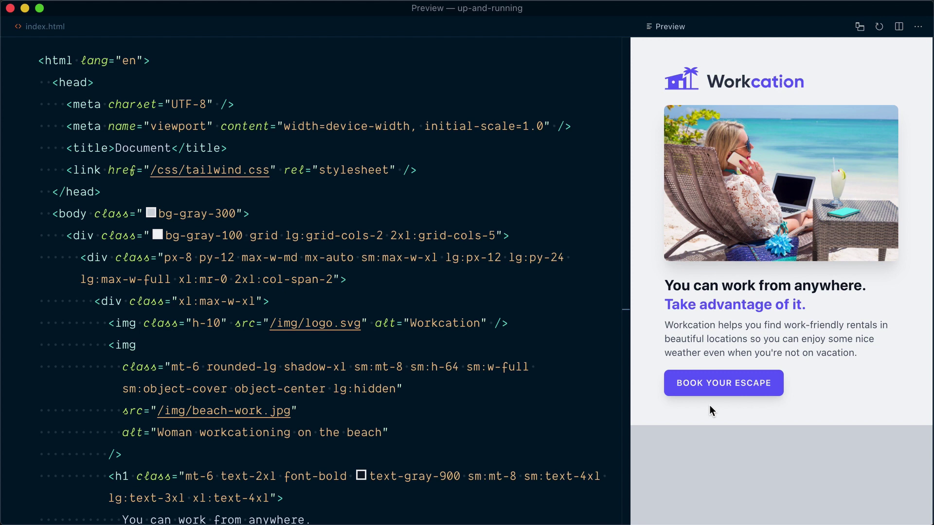
- Add hover:bg-indigo-400 beside bg-indigo-500 on the button's anchor for a lighter hover background
scroll(down, 3)
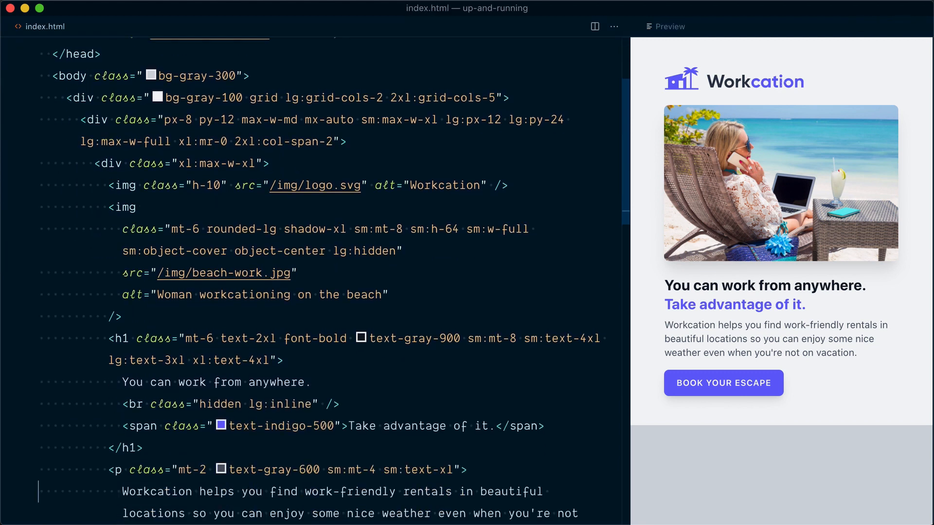
scroll(down, 3)
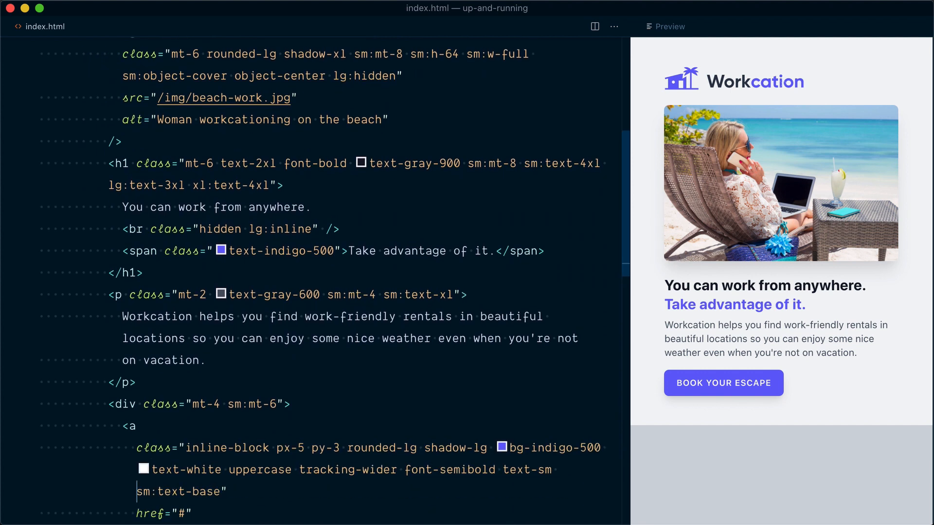
double_click(554, 447)
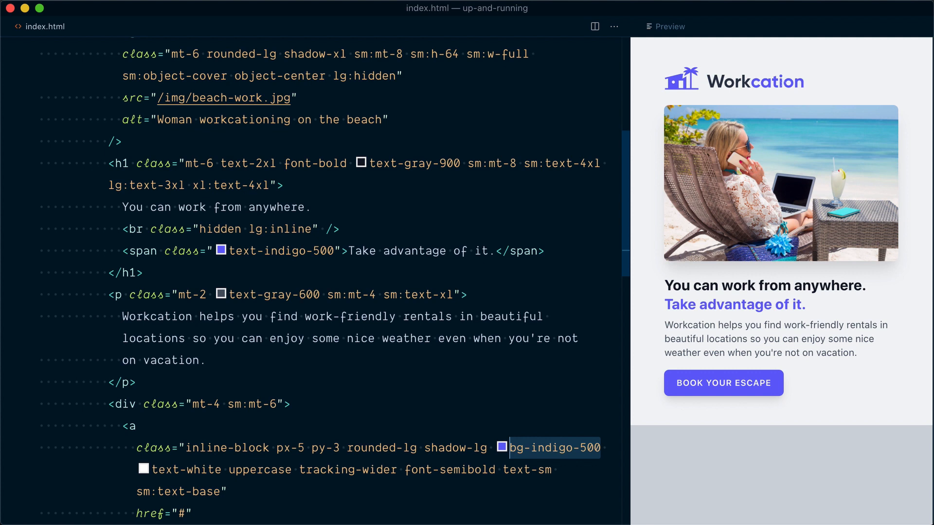
text(hover:bg-indigo-4)
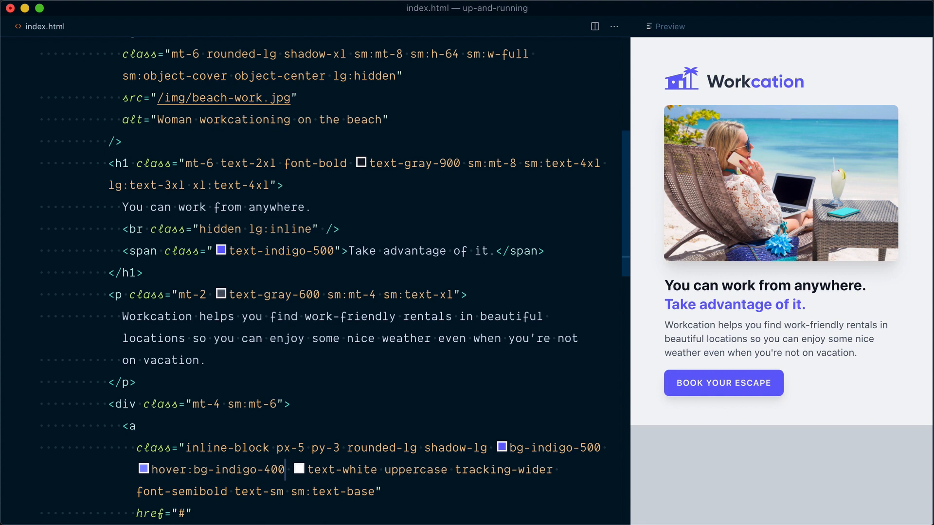
mouse_move(690, 399)
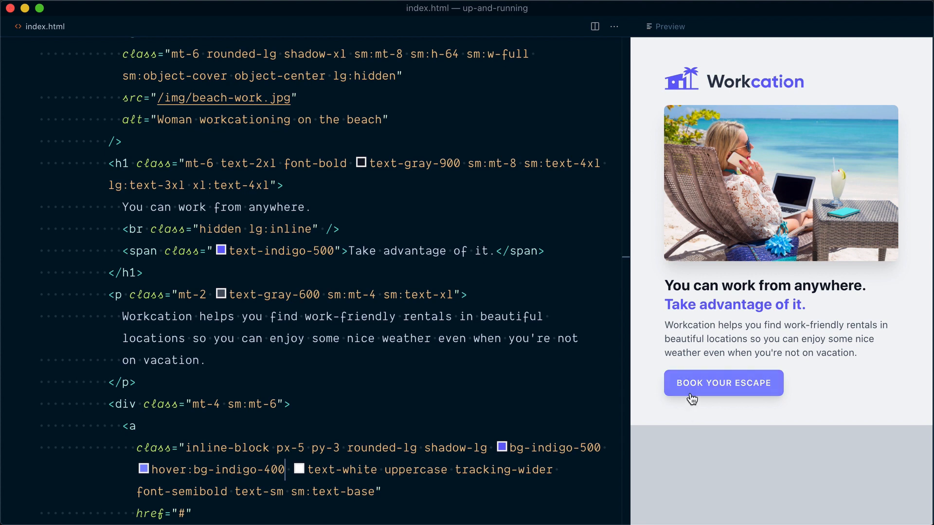
mouse_move(696, 406)
text( h)
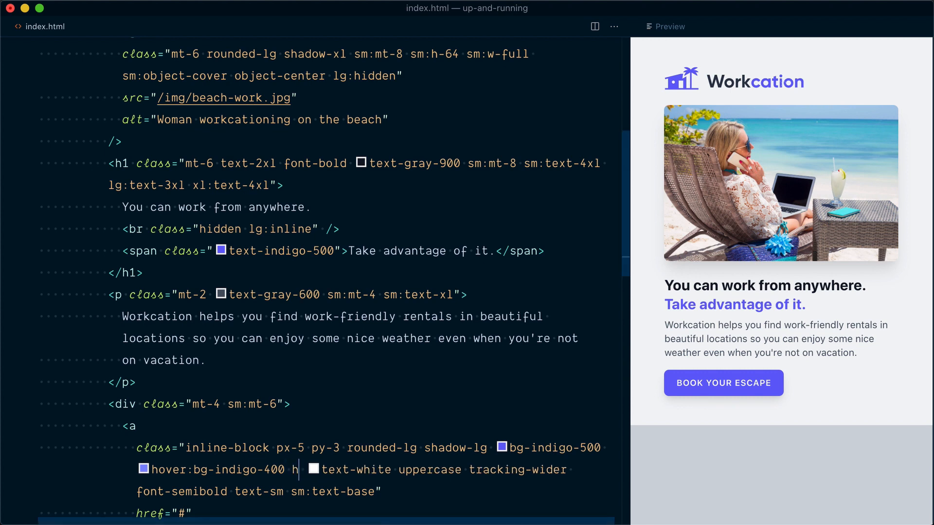
- Add hover:-translate-y-0.5 with transform and transition so the button lifts on hover
text(over:-translate-y-)
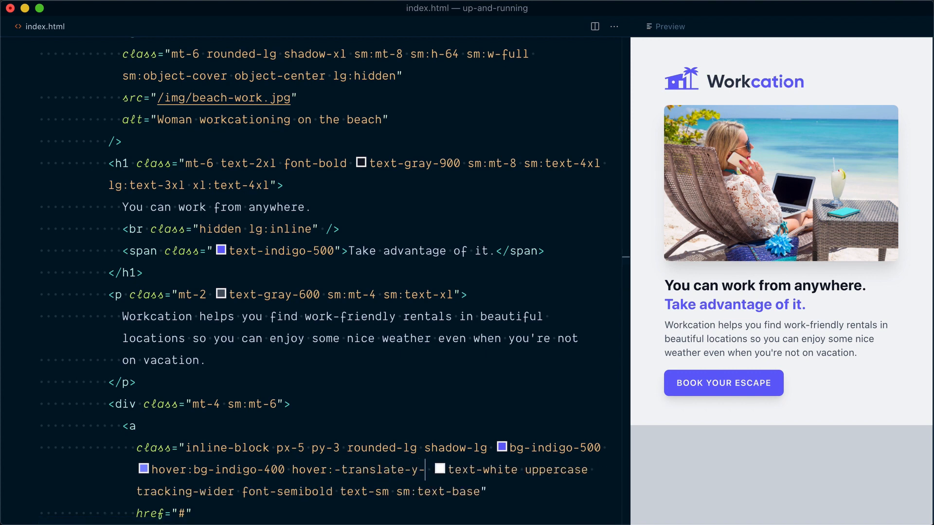
text(0.5 transform)
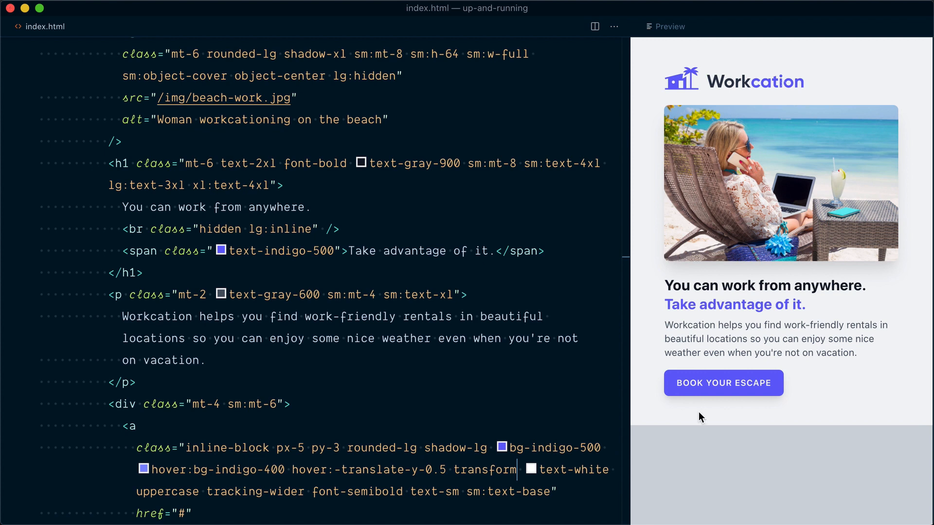
mouse_move(703, 396)
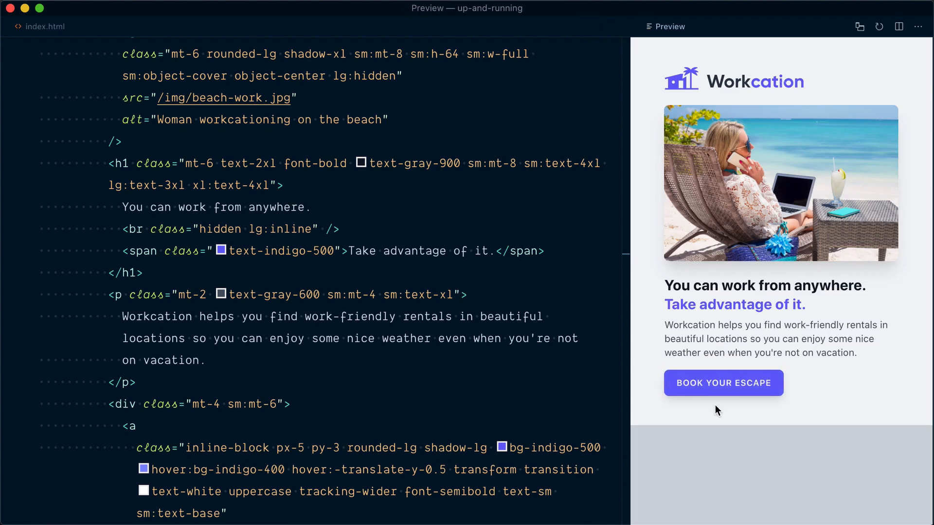
mouse_move(714, 413)
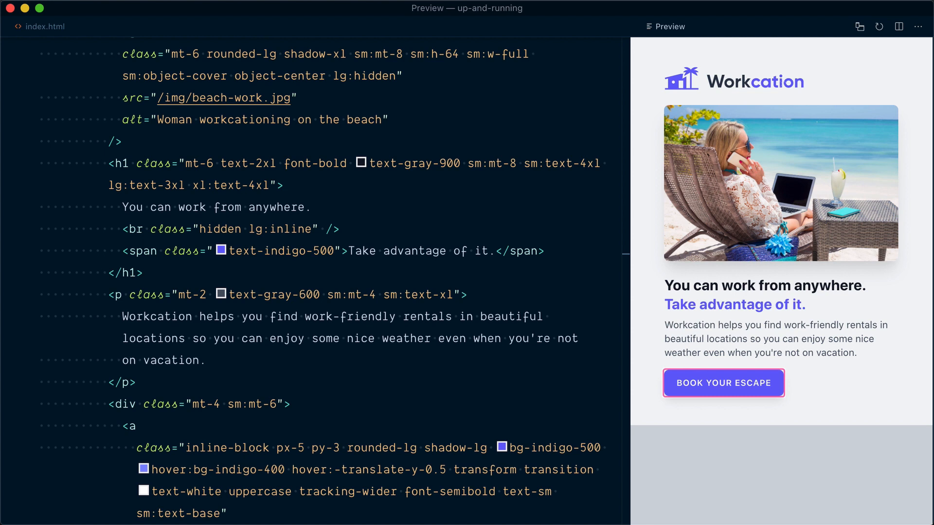
mouse_move(790, 416)
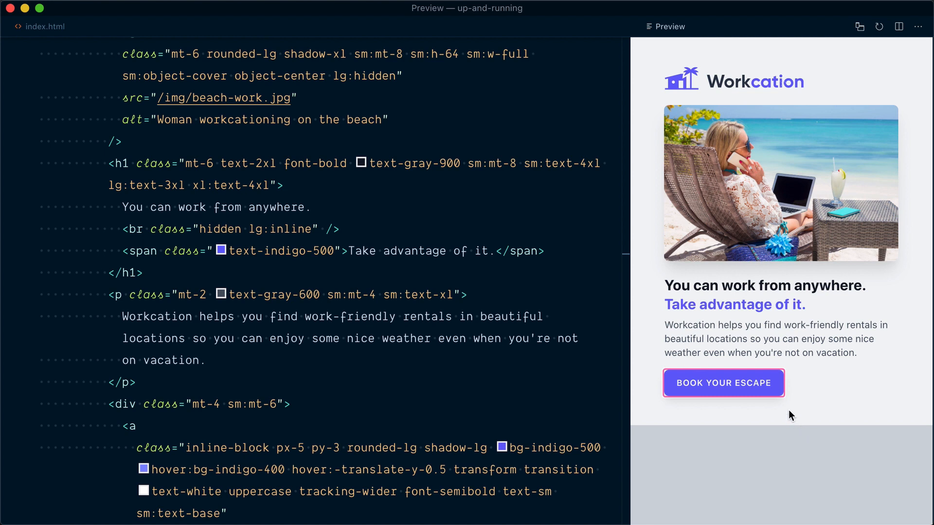
mouse_move(787, 406)
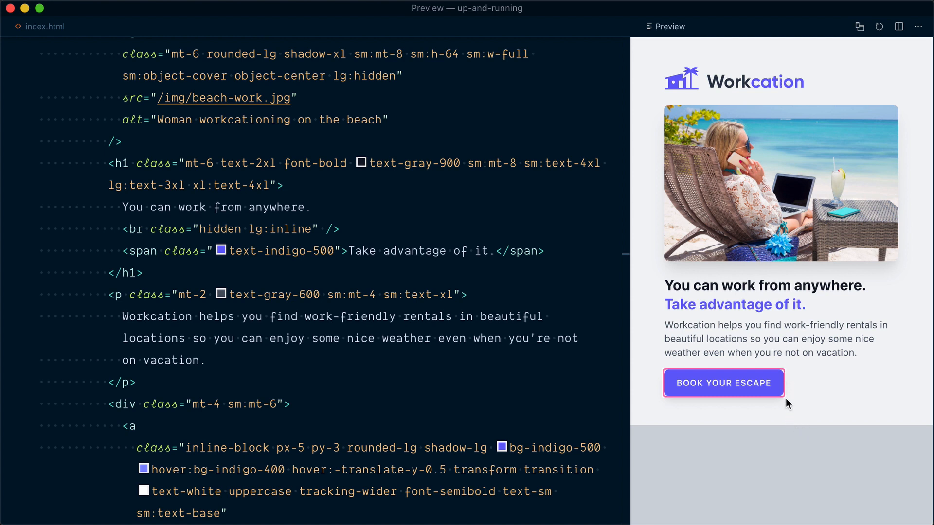
mouse_move(785, 371)
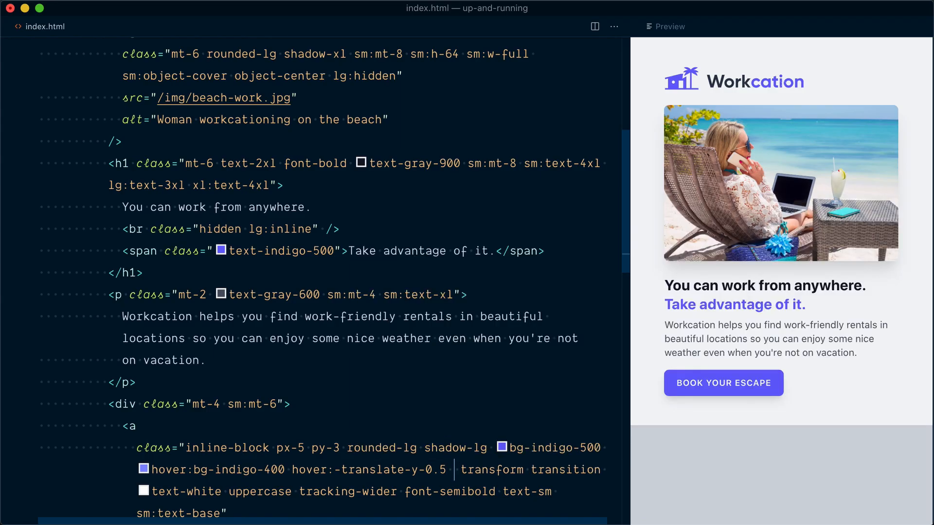
- Add focus:outline-none to the button's anchor classes in index.html
text(focus:outline-none)
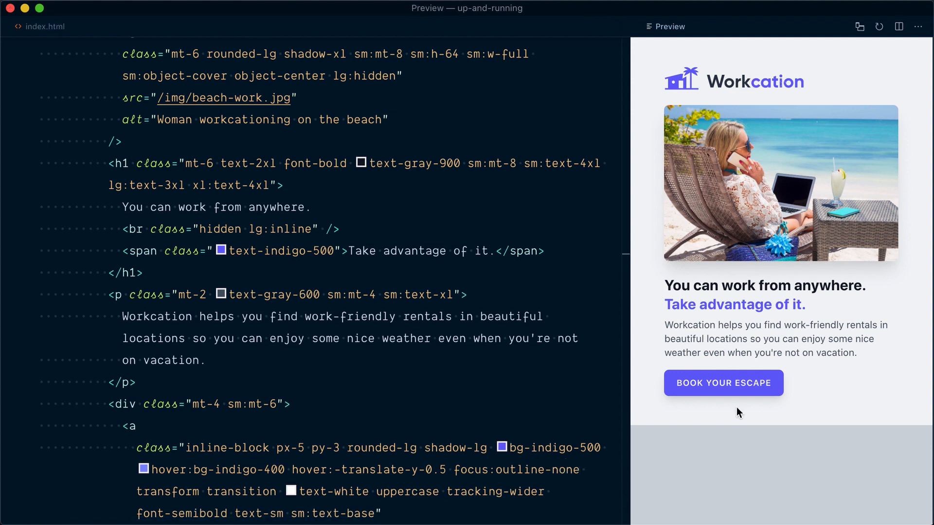
mouse_move(746, 417)
text(focus: )
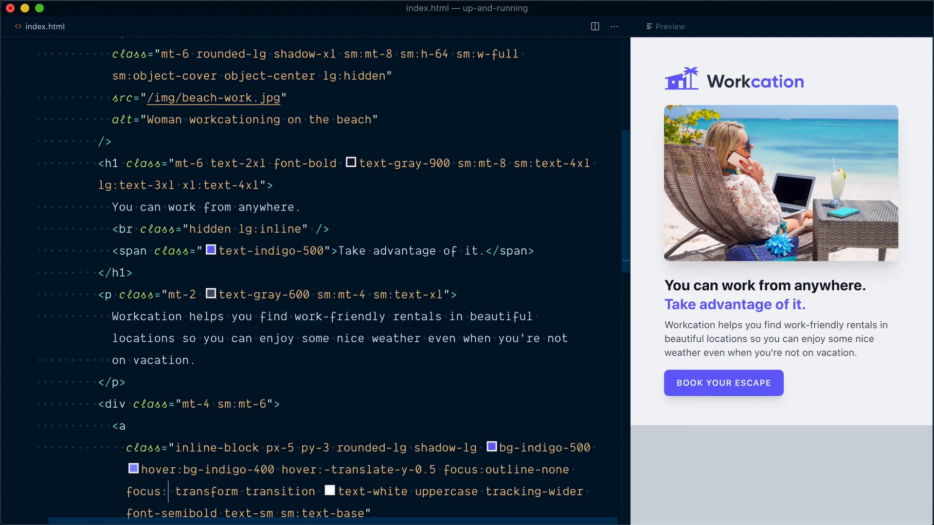
- Focus the button in the preview to check its focus:ring styling
click(665, 26)
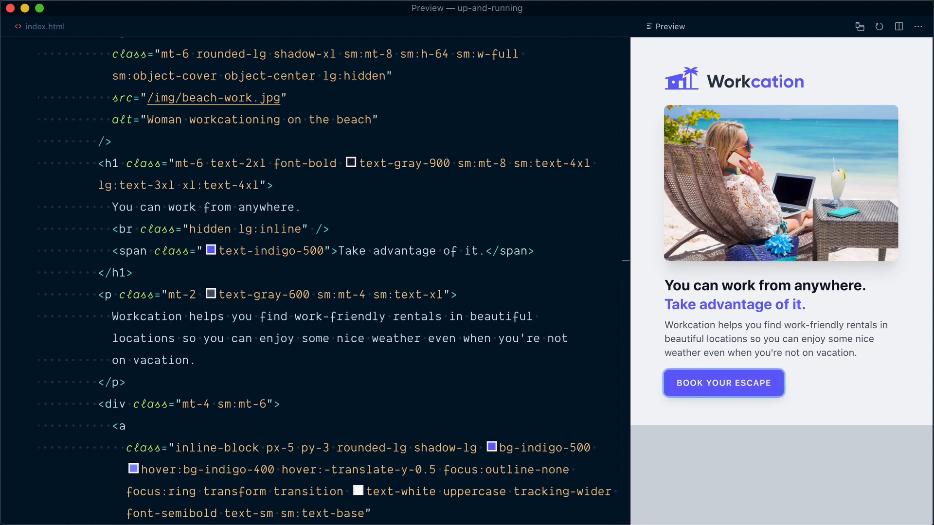
mouse_move(753, 367)
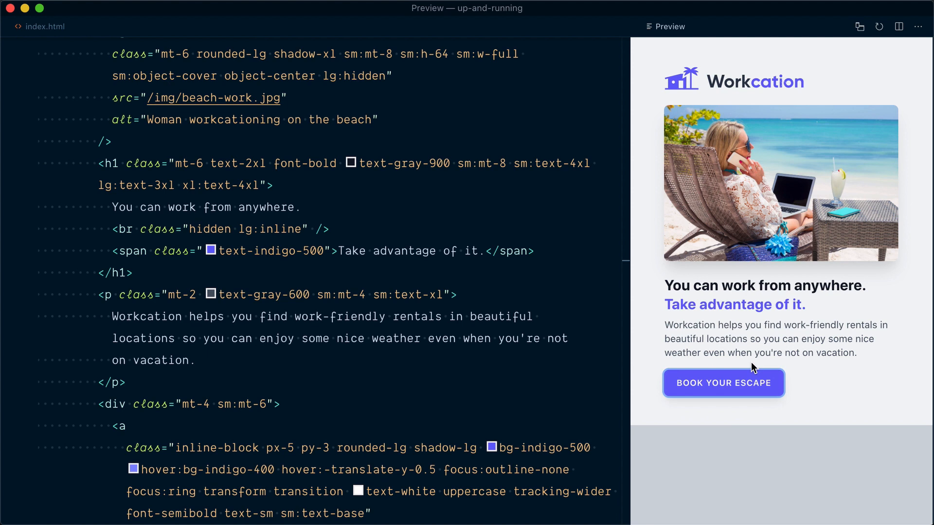
mouse_move(691, 409)
text( focus:ring-offset-2)
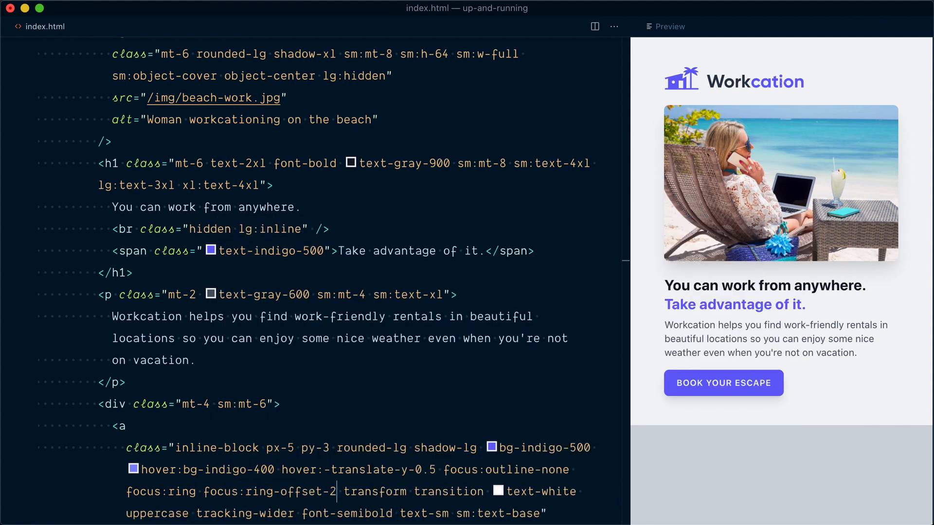
click(665, 26)
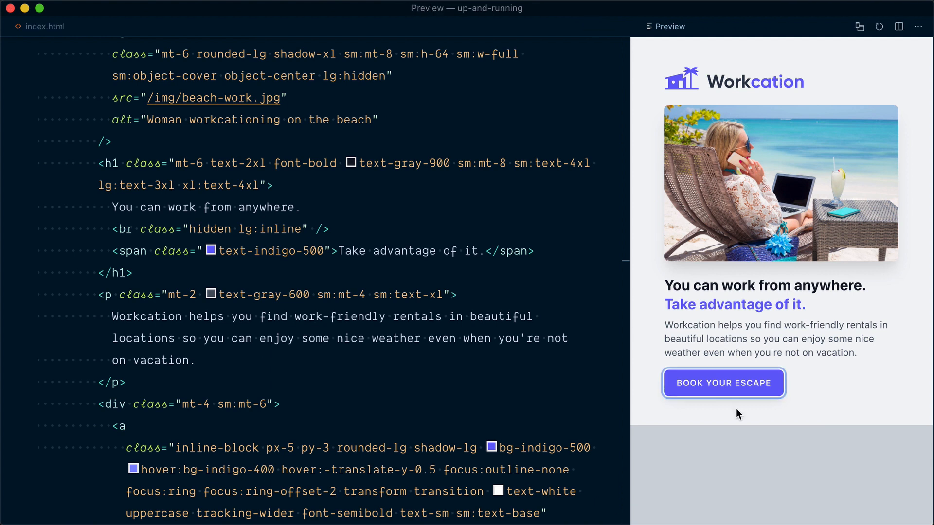
mouse_move(785, 400)
text(focus:ring- )
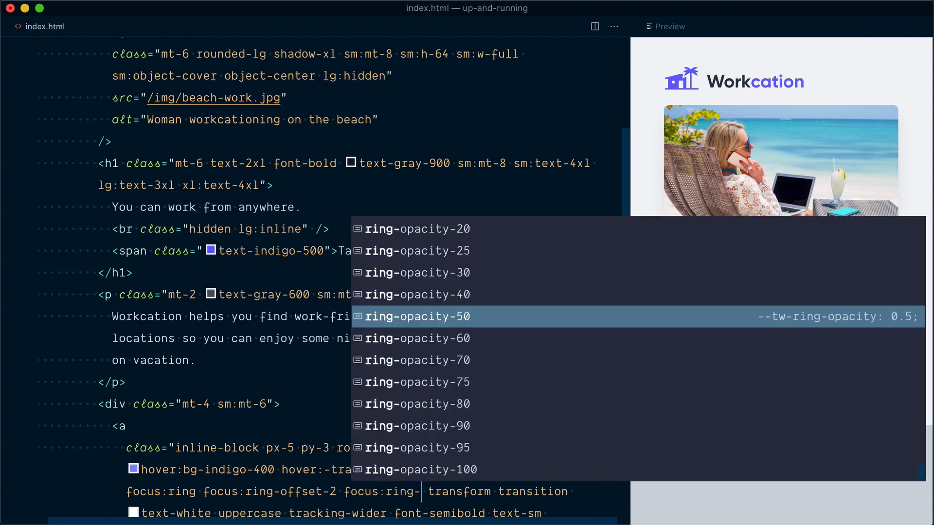
- Add focus:ring-indigo-500 and focus:ring-opacity-50, then focus the button to see the indigo ring
text(indigo-500)
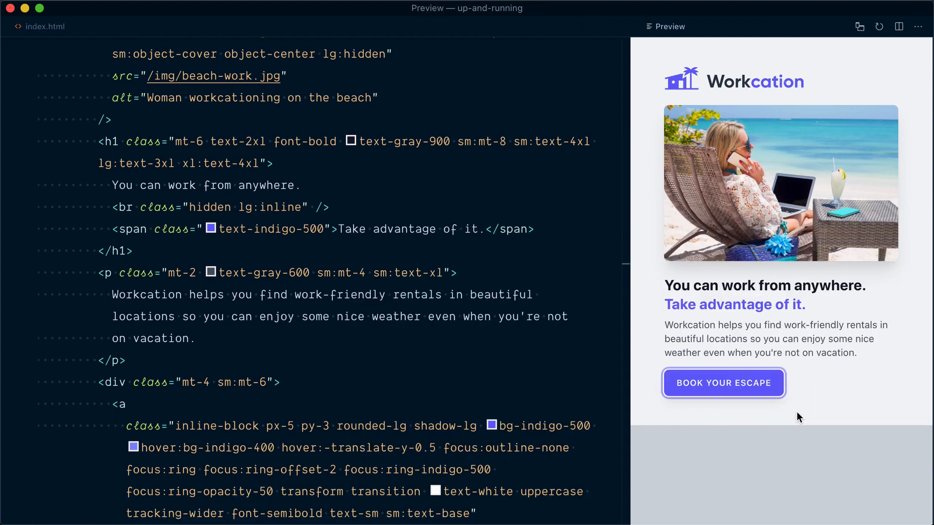
mouse_move(798, 400)
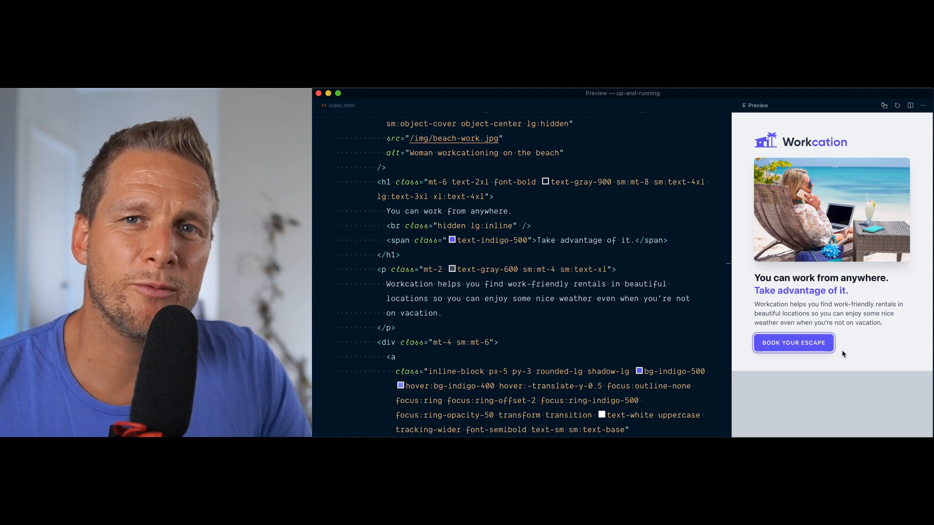
click(338, 93)
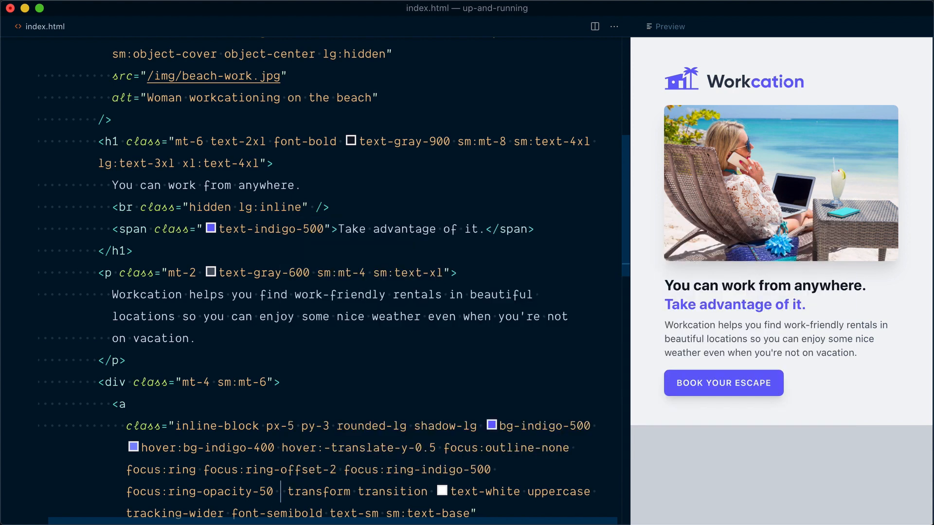
- Add active:bg-indigo-600 after focus:ring-opacity-50 in the anchor's class attribute
text(active:)
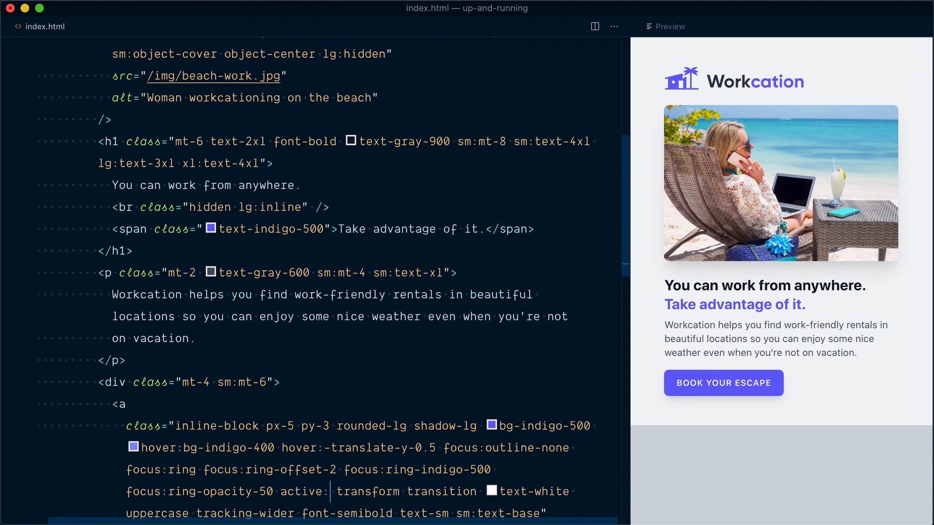
text(bg-i)
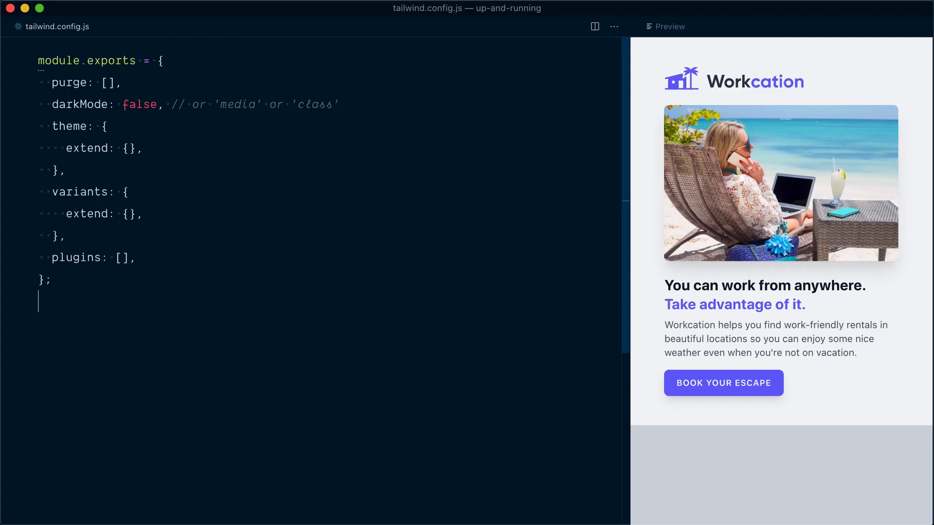
- Inside variants in tailwind.config.js add backgroundColor: ['active']
double_click(80, 192)
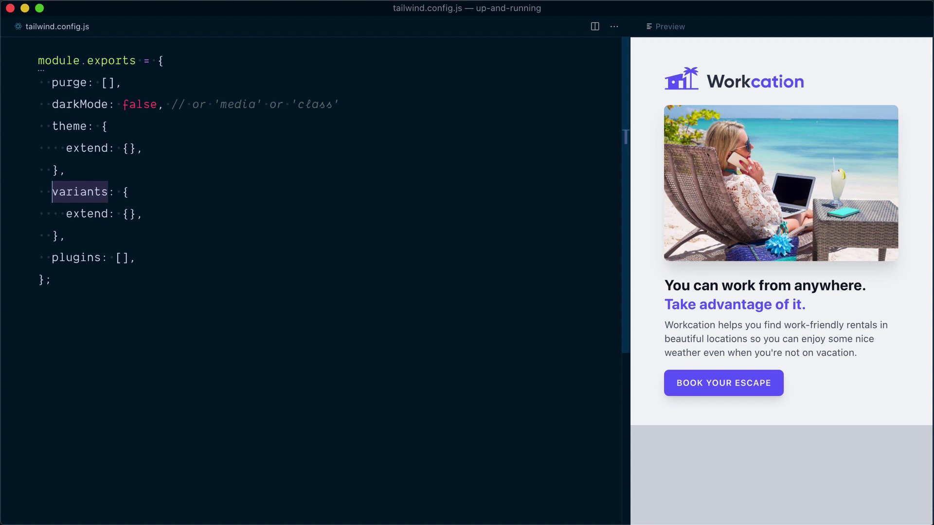
click(127, 192)
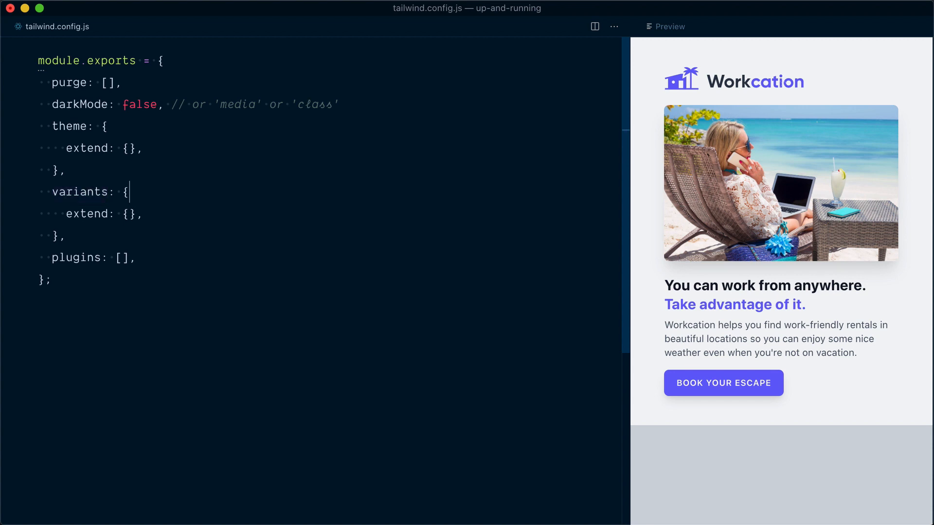
text(background)
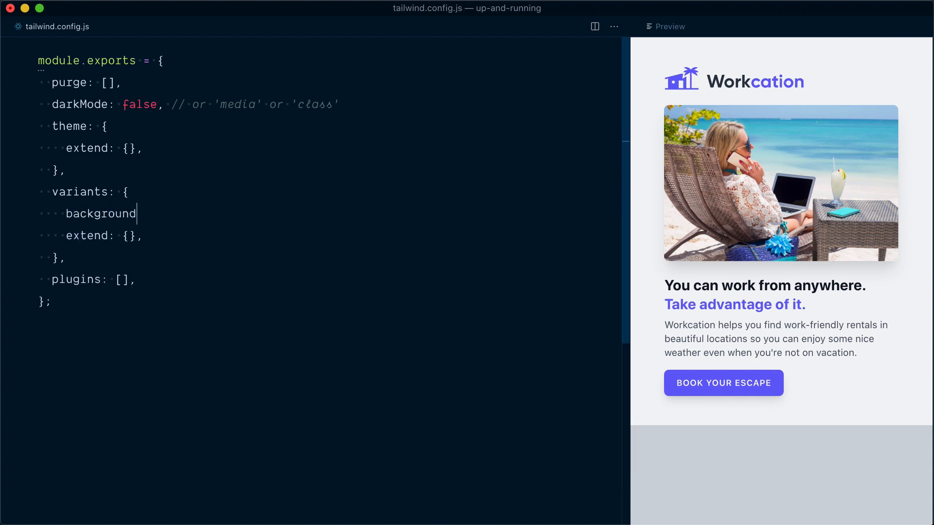
text(Color: [])
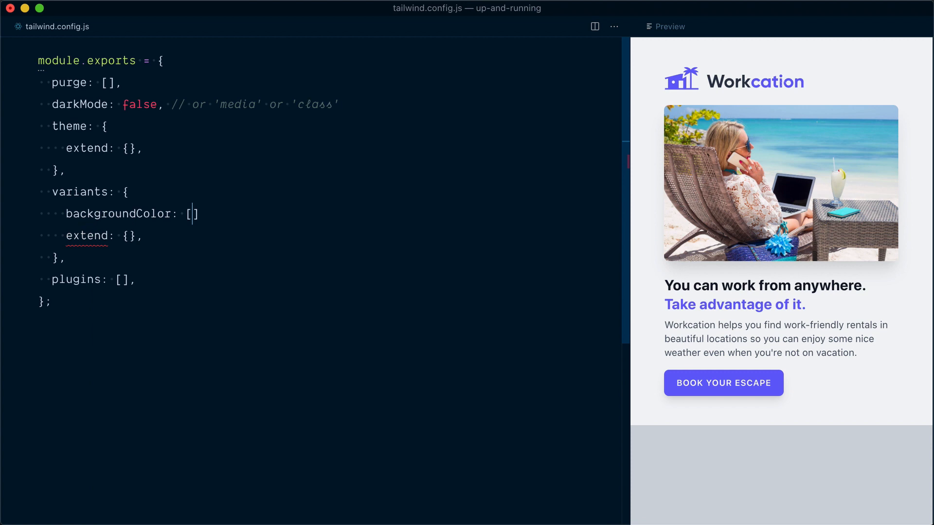
text('ac')
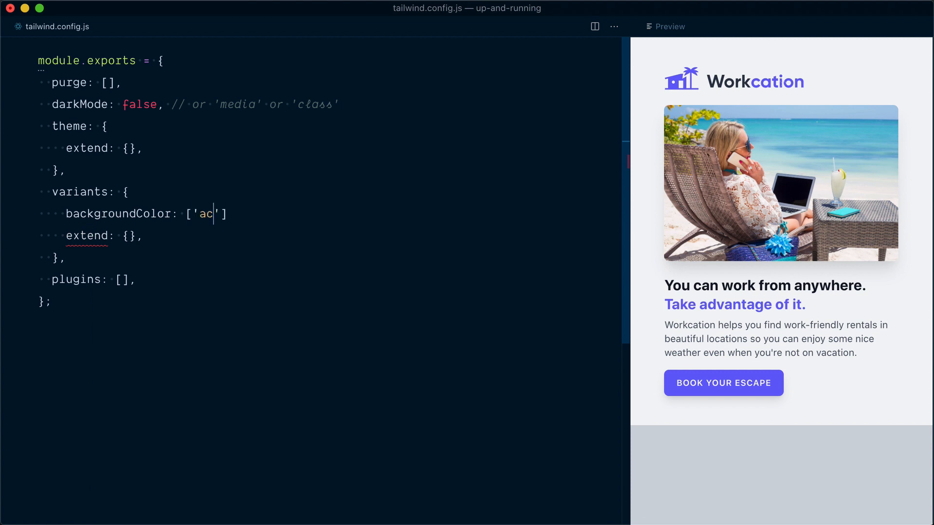
text(tive")
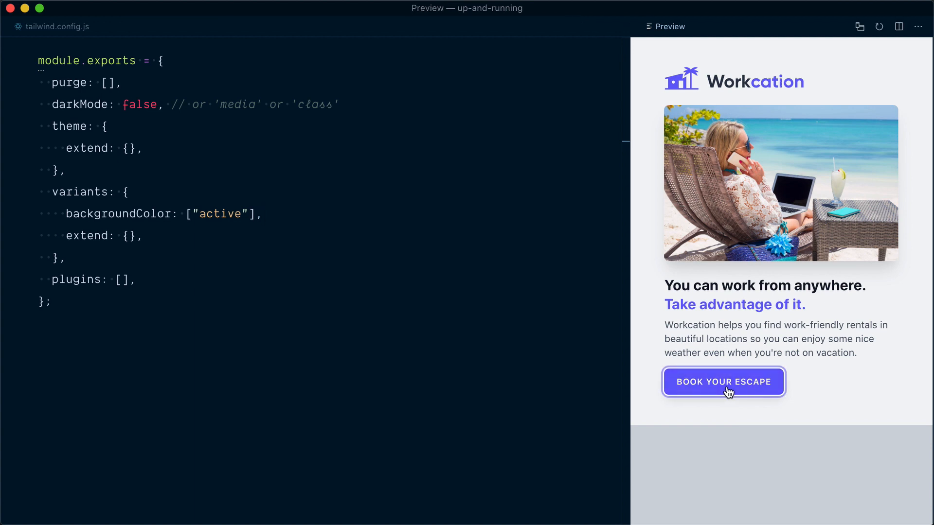
mouse_move(776, 409)
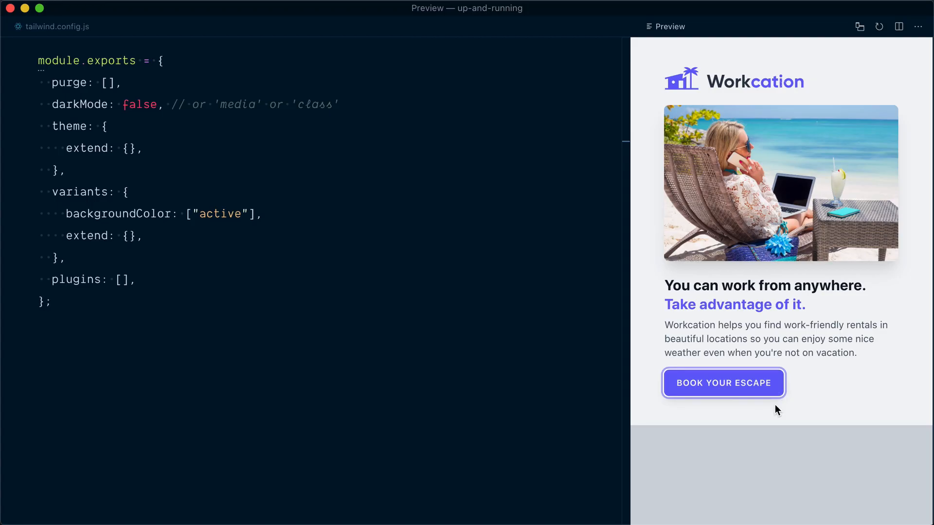
mouse_move(781, 405)
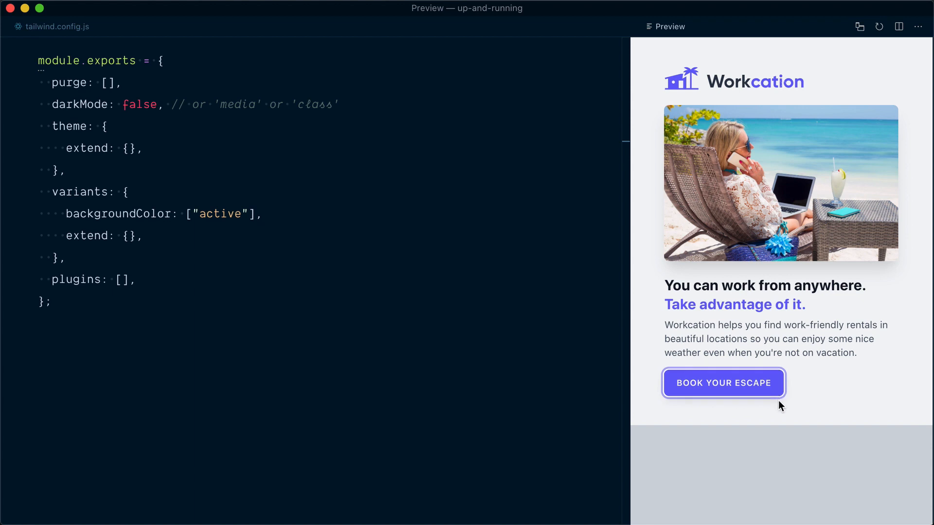
mouse_move(781, 392)
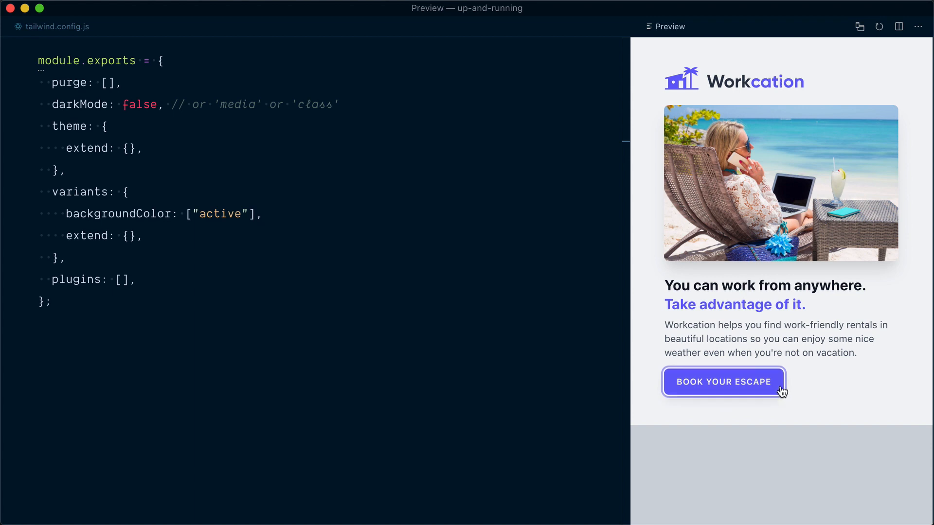
mouse_move(777, 410)
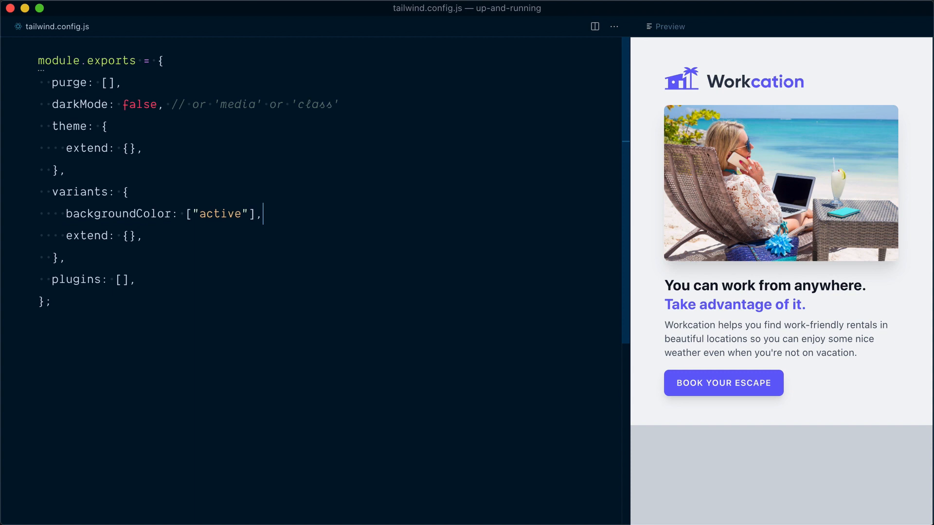
double_click(222, 213)
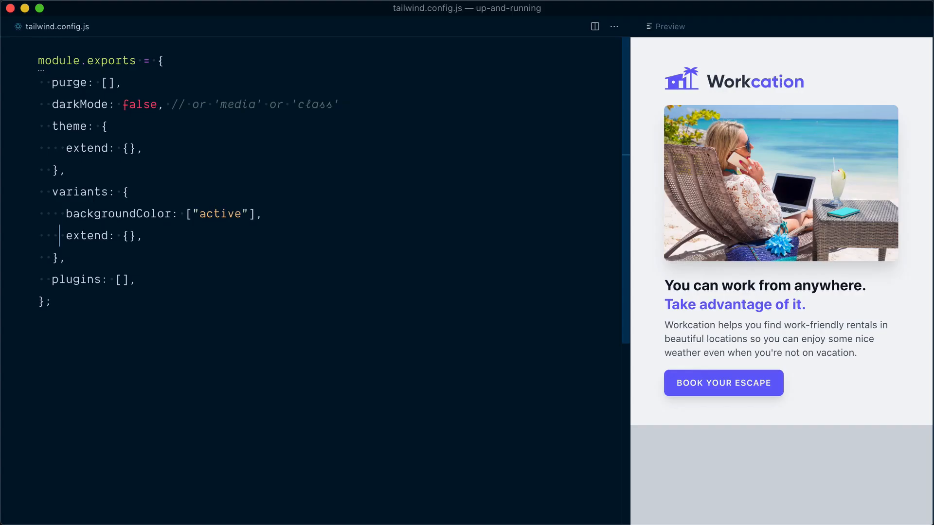
double_click(89, 235)
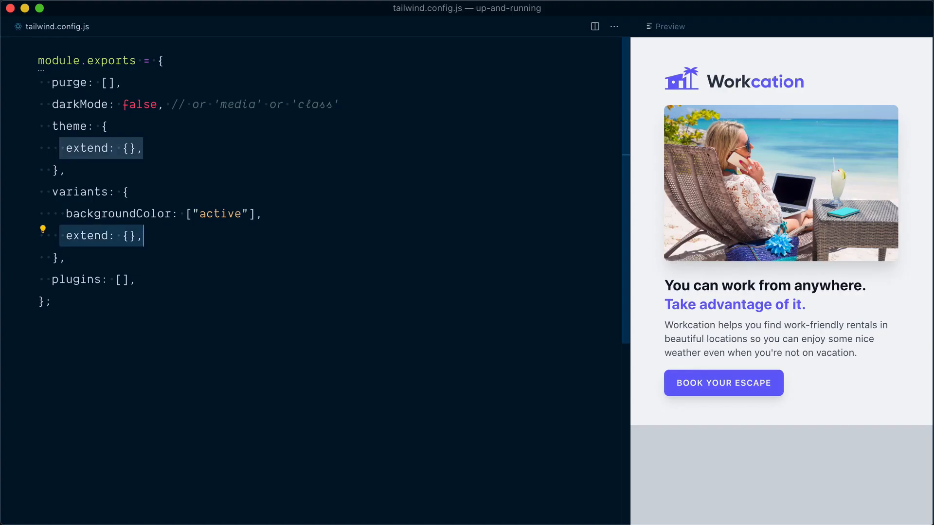
key(Enter)
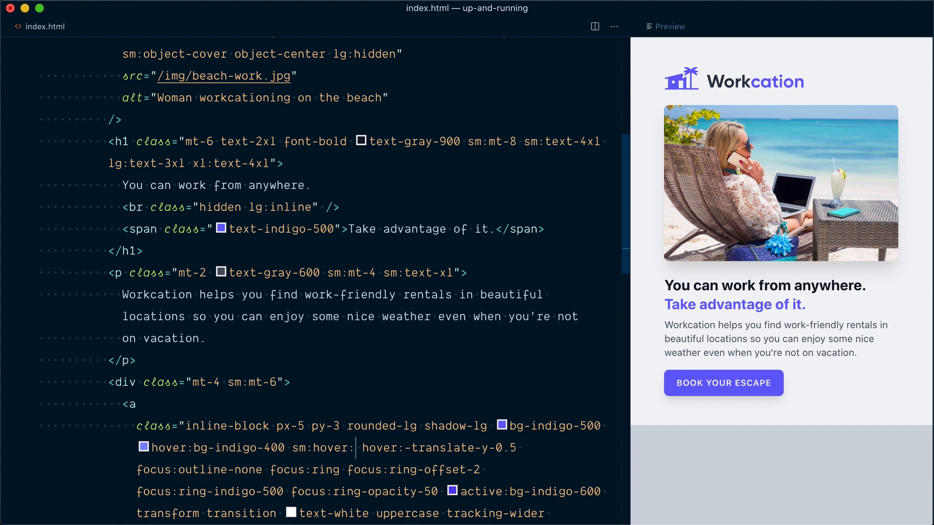
- Complete sm:hover:bg-green-500 after hover:bg-indigo-400 in the button's classes
text(bg-)
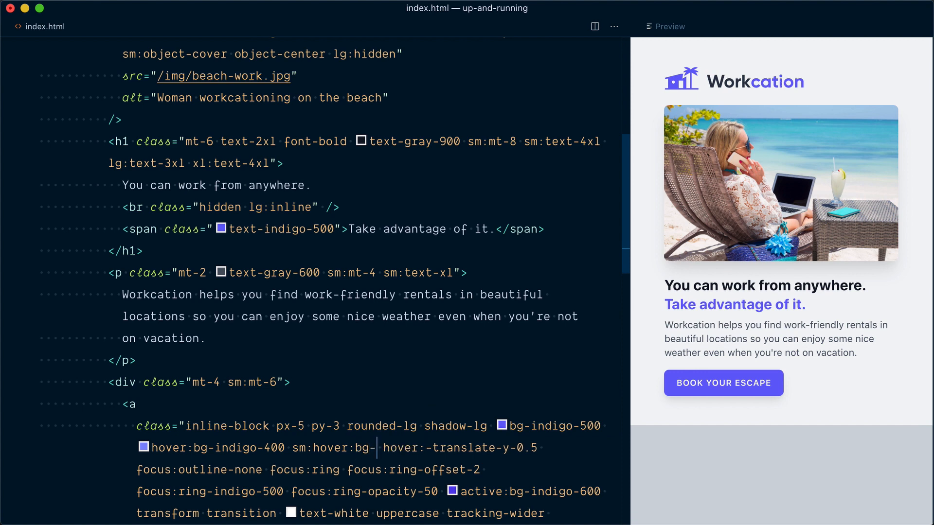
text(green-500)
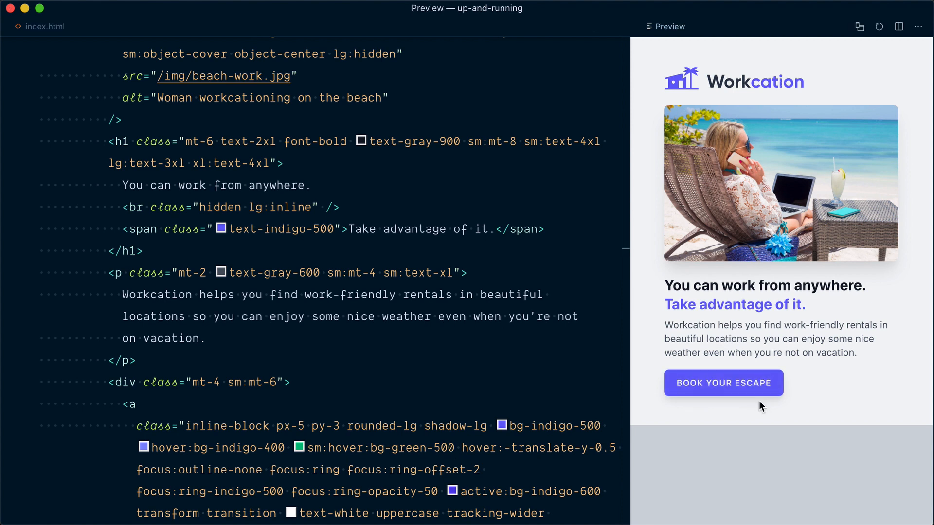
mouse_move(757, 395)
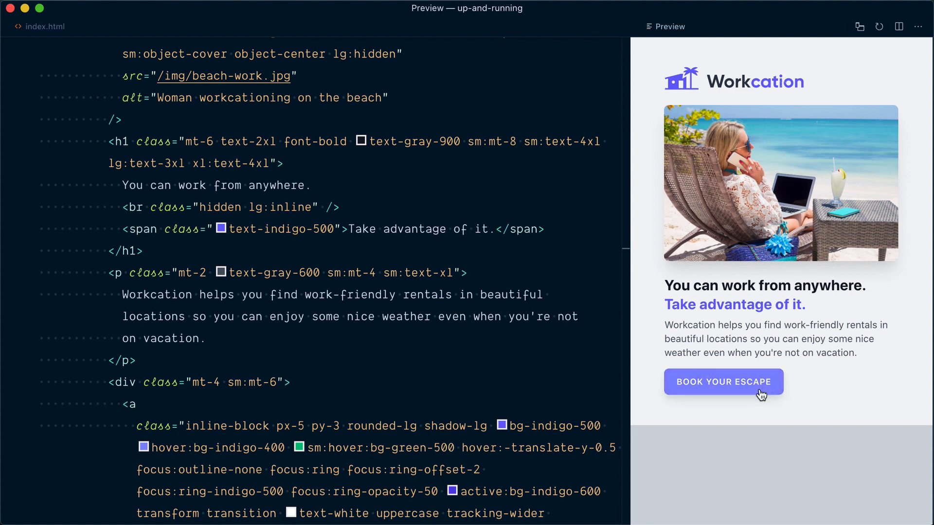
mouse_move(640, 312)
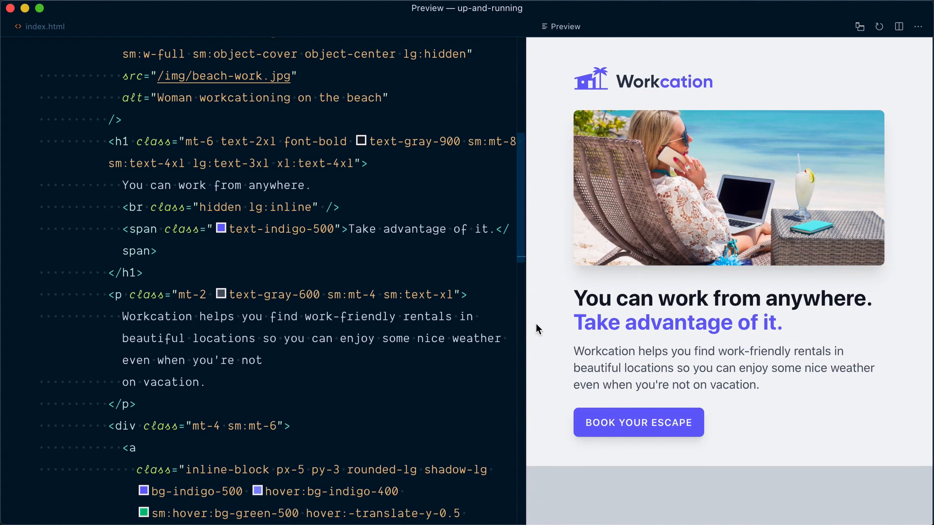
mouse_move(654, 433)
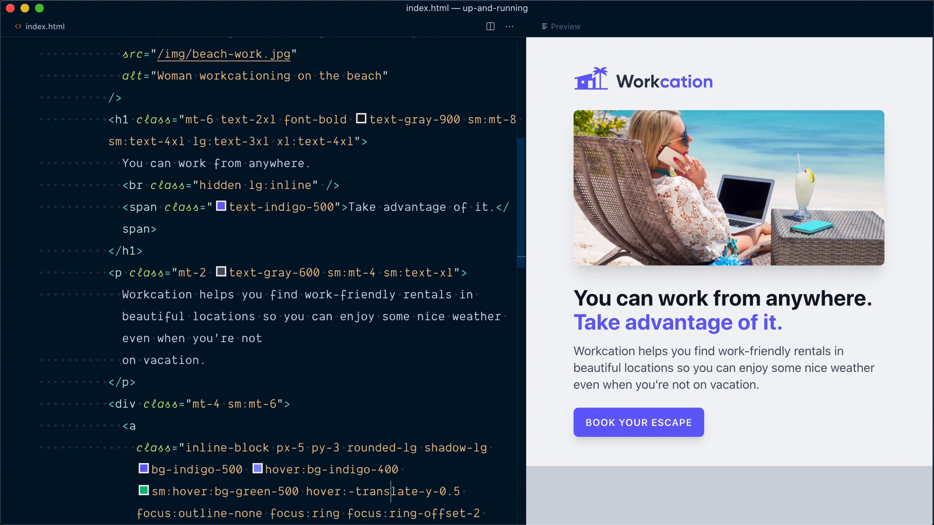
- Select the hover lift class on the button before relocating backgroundColor: ["active"] into variants.extend
double_click(256, 492)
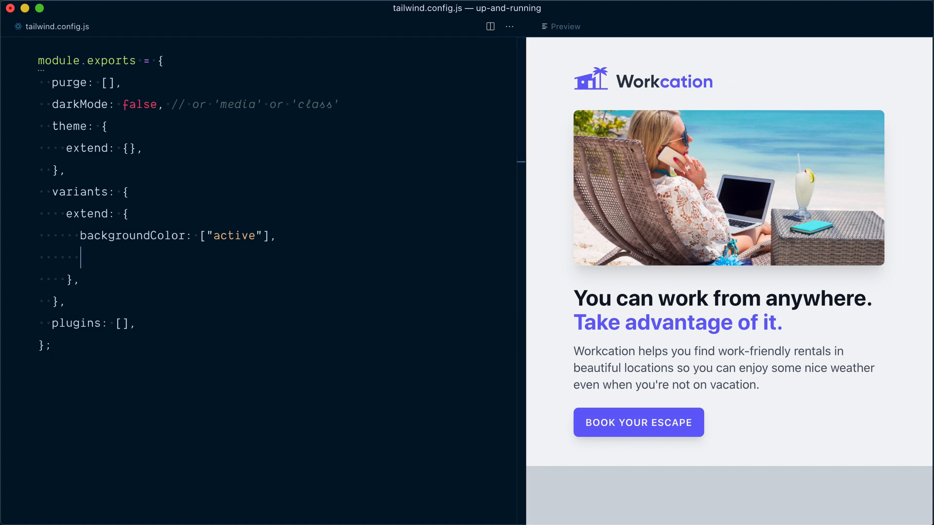
- Inside variants.extend add fontSize: ['hover'] beneath backgroundColor
text(fontSize:)
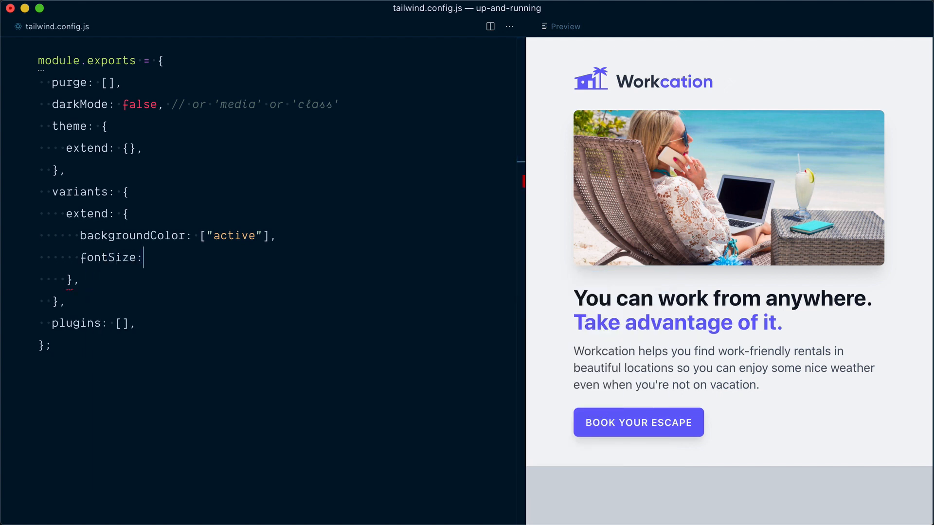
text(['h'])
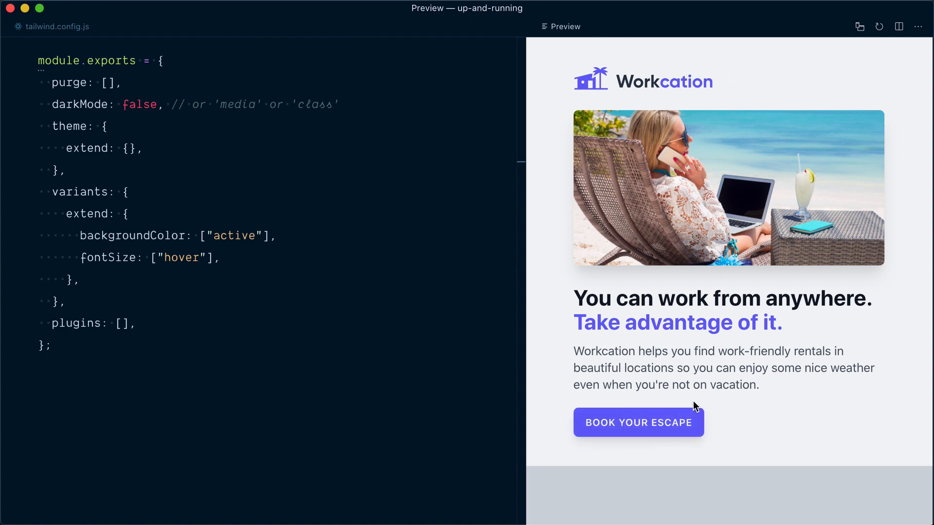
mouse_move(707, 405)
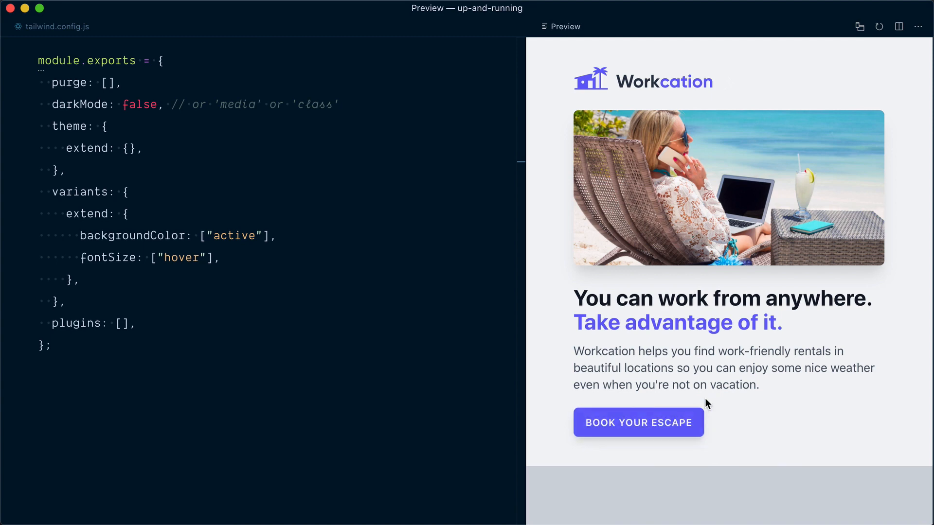